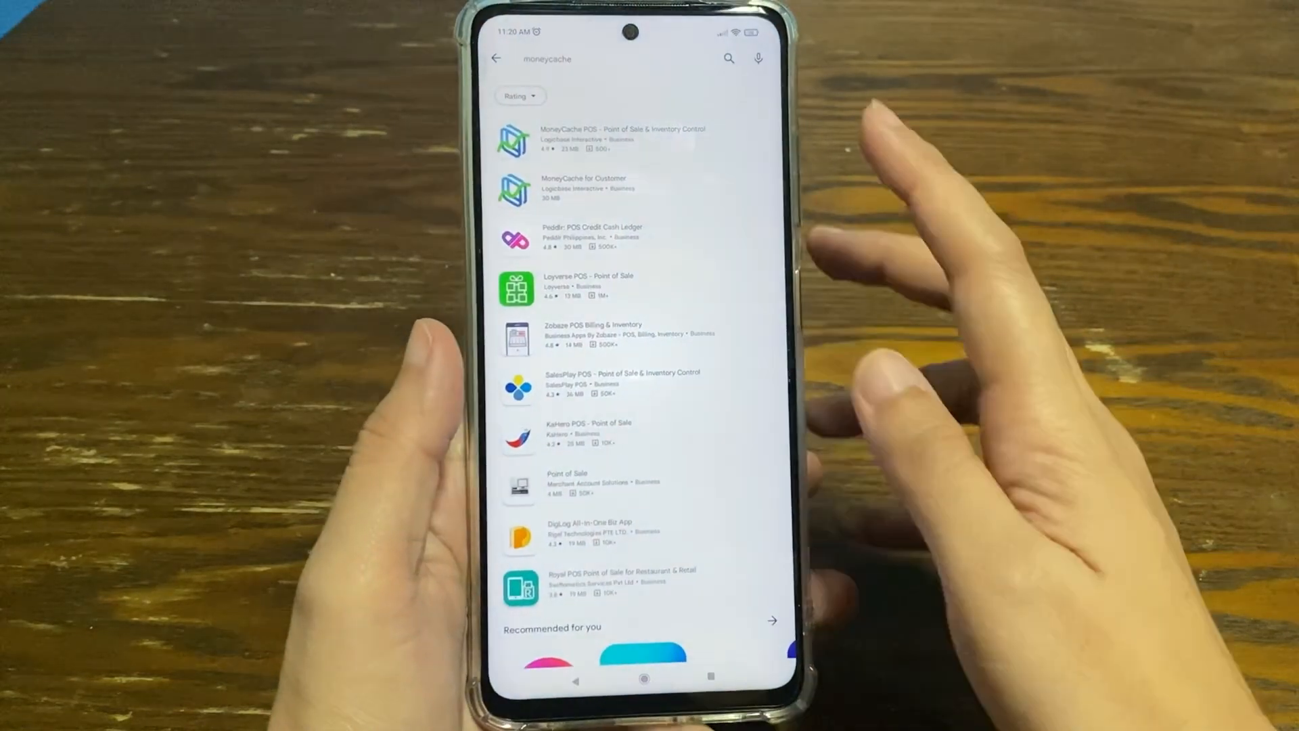
# Step: Install MoneyCache POS – Point of Sale & Inventory Control from its Play Store page
pyautogui.click(621, 139)
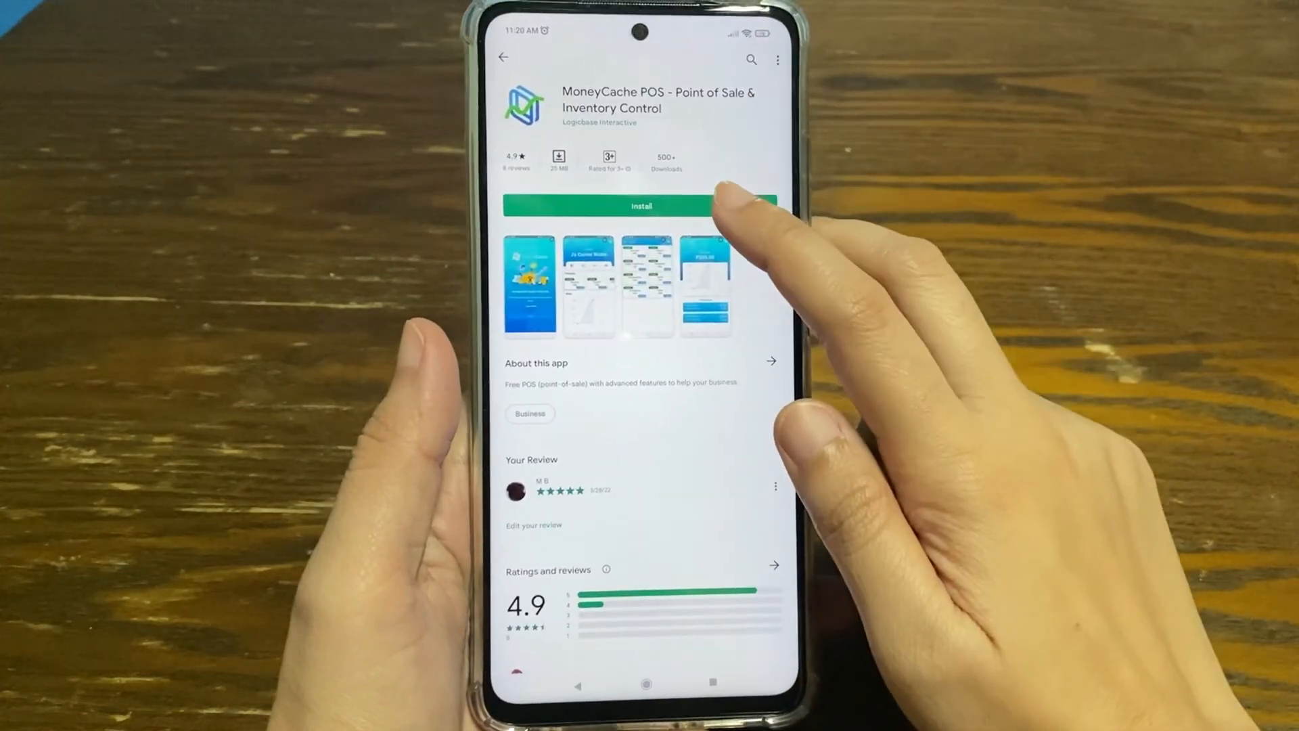
pyautogui.click(640, 205)
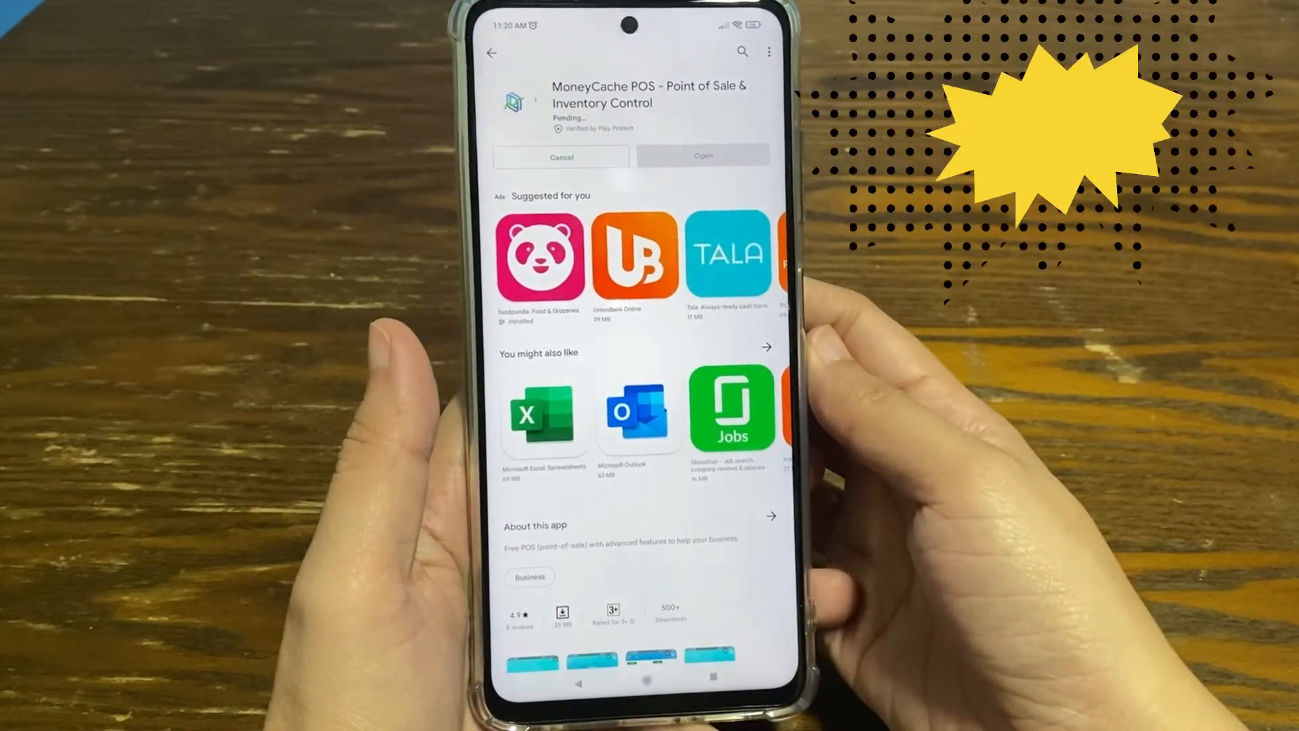
pyautogui.click(702, 156)
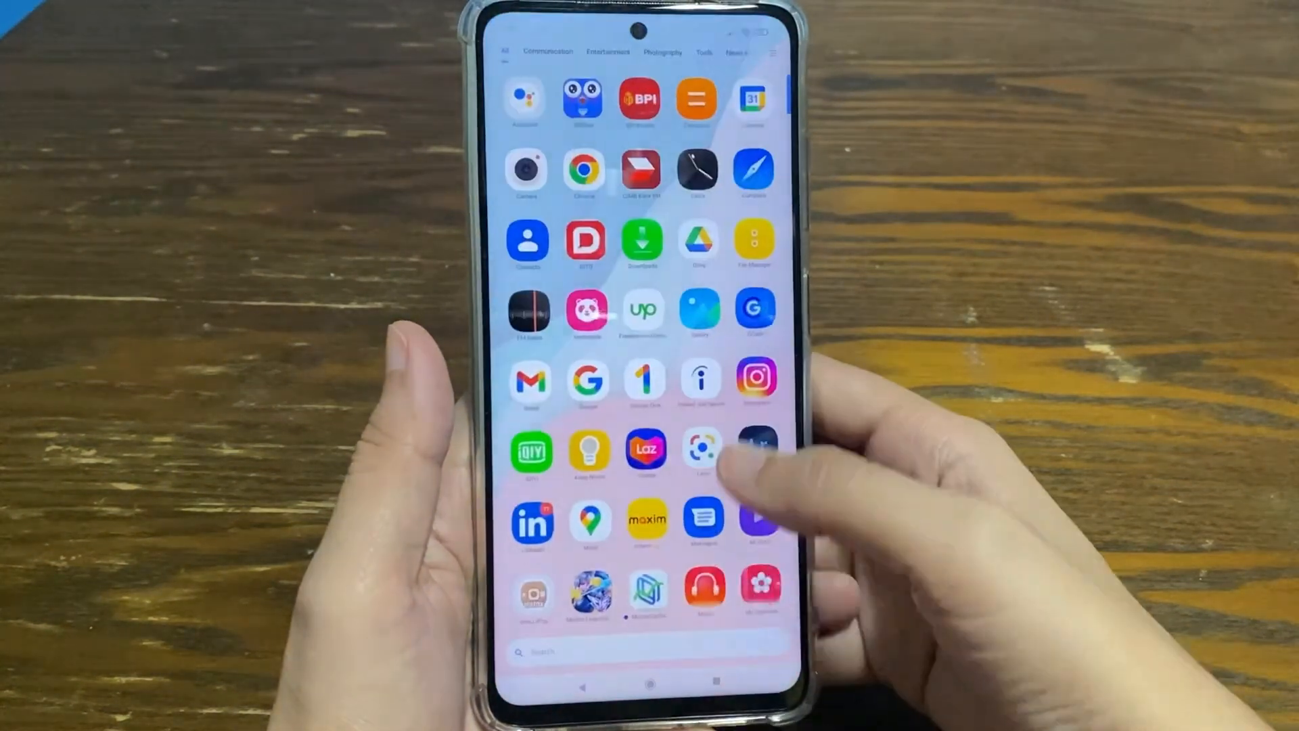
# Step: Launch the MoneyCache POS app from its icon in the app drawer
pyautogui.click(755, 451)
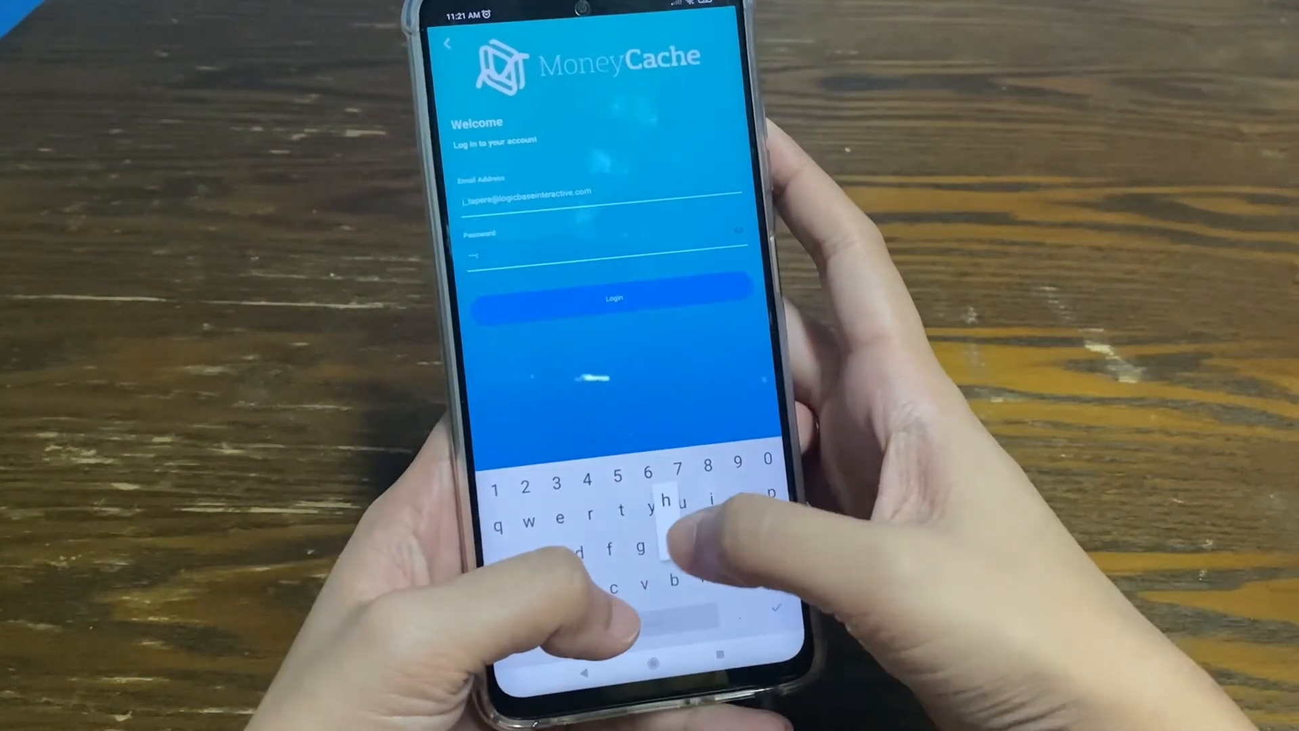
# Step: Log in, view the Main branch, and scroll its POS product grid
pyautogui.click(612, 298)
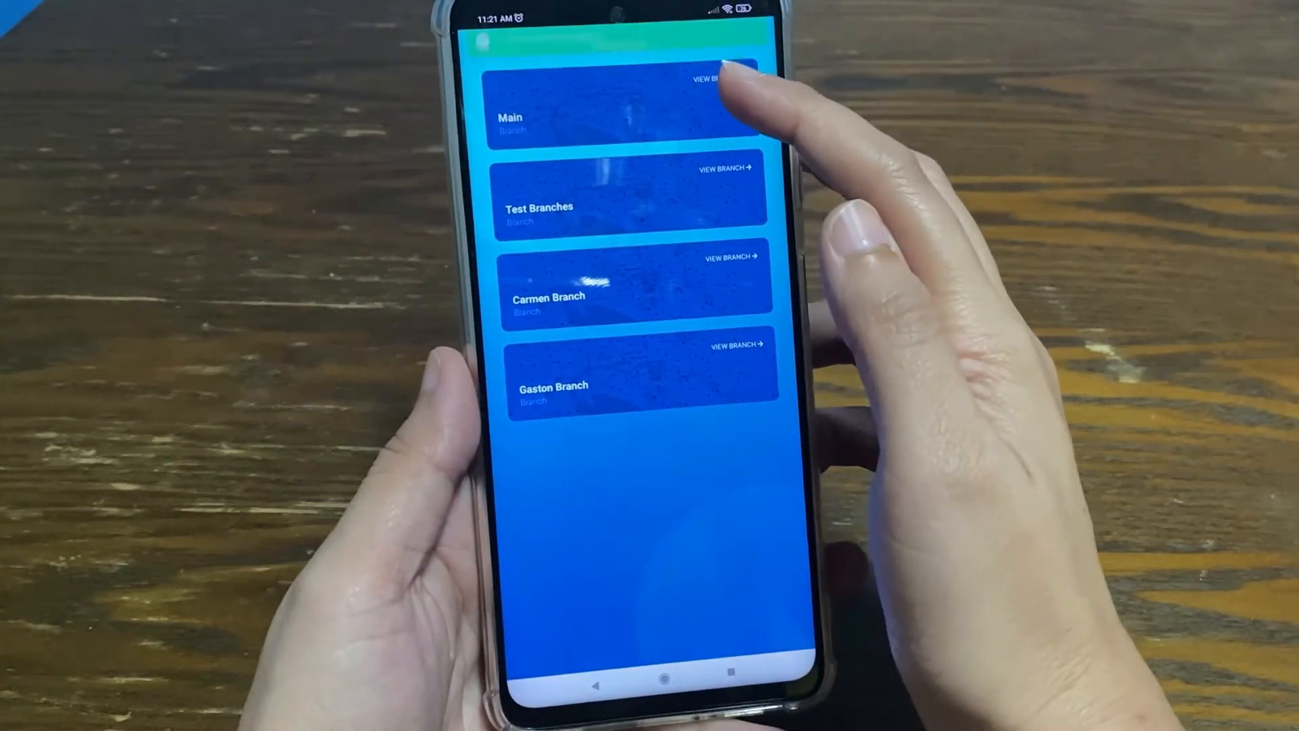
pyautogui.click(712, 77)
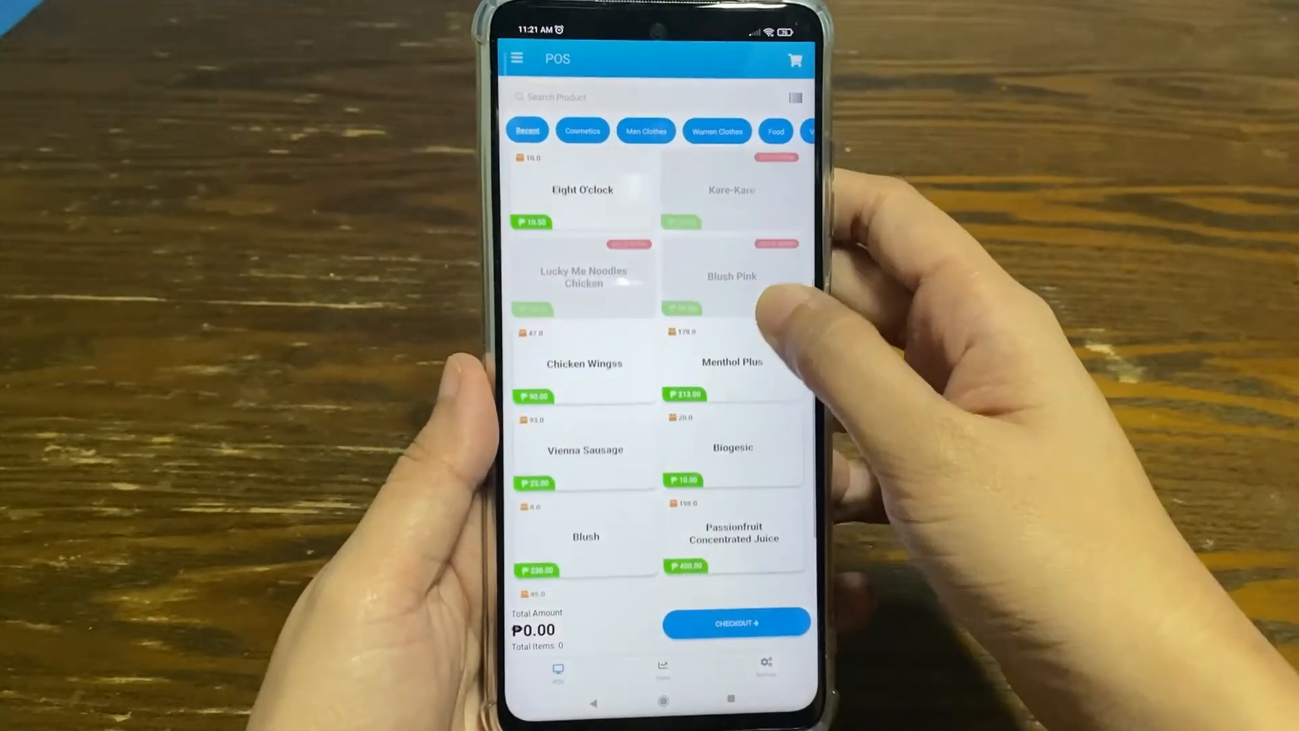
pyautogui.scroll(-3)
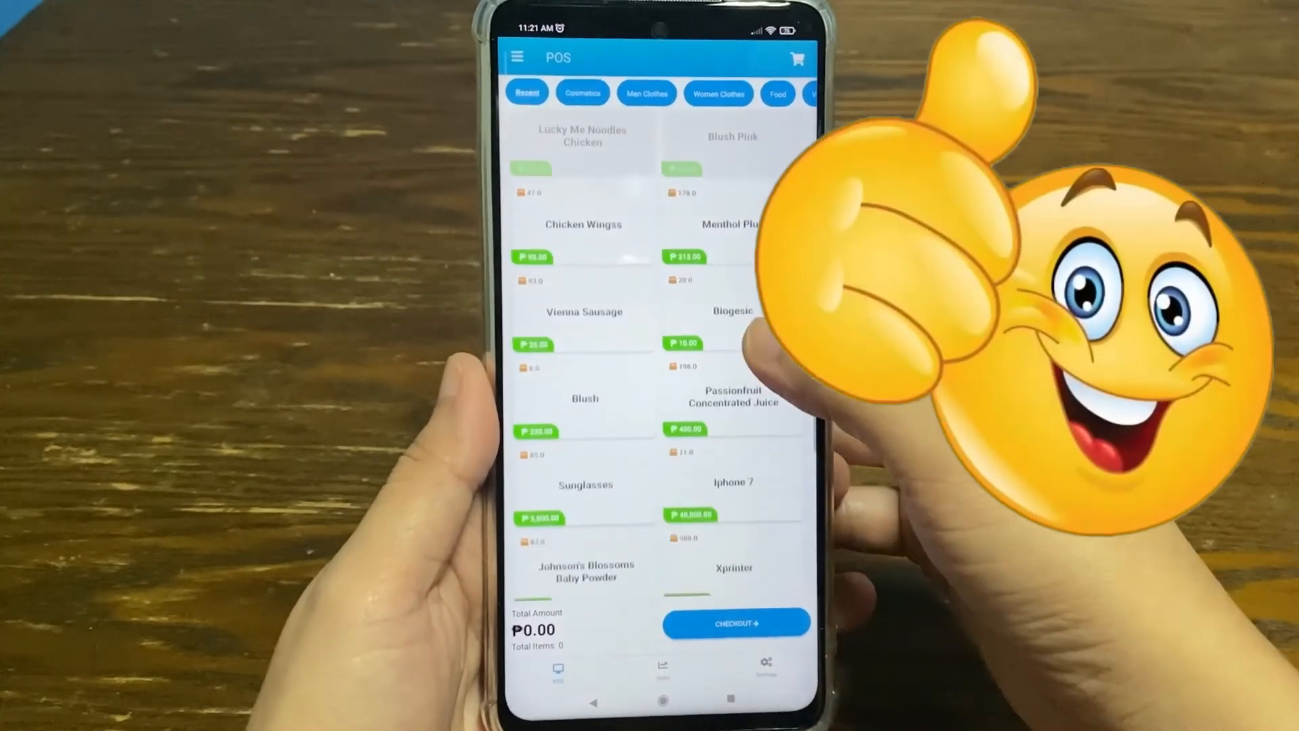